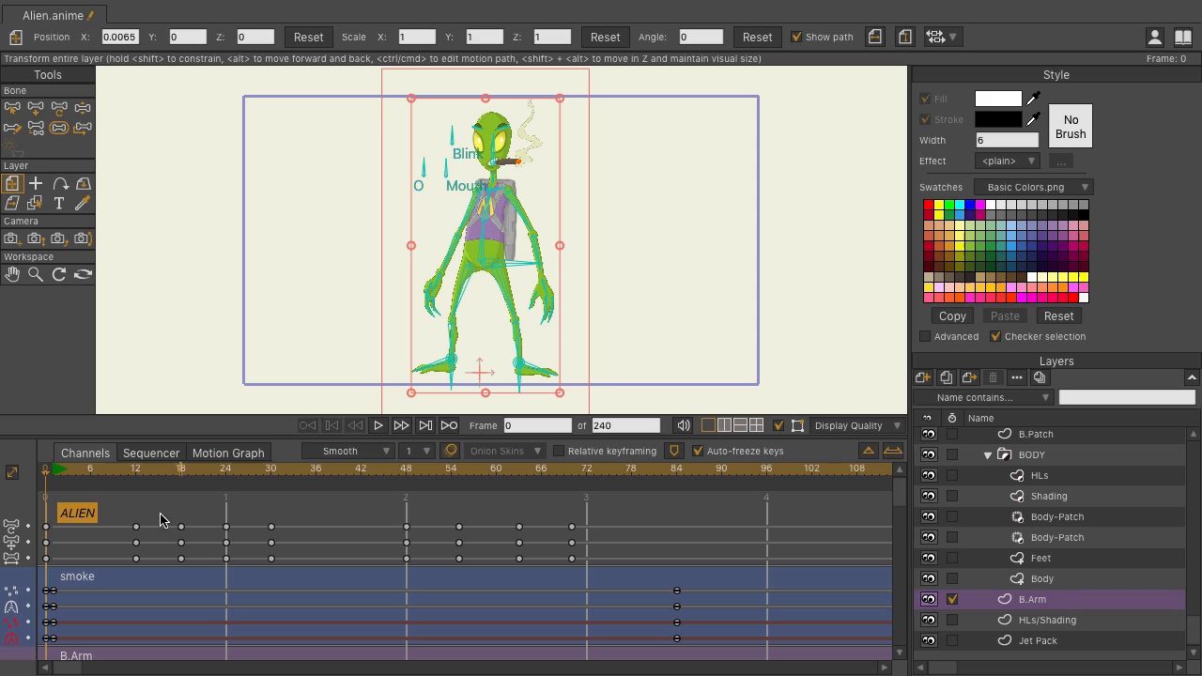
pyautogui.moveTo(314, 562)
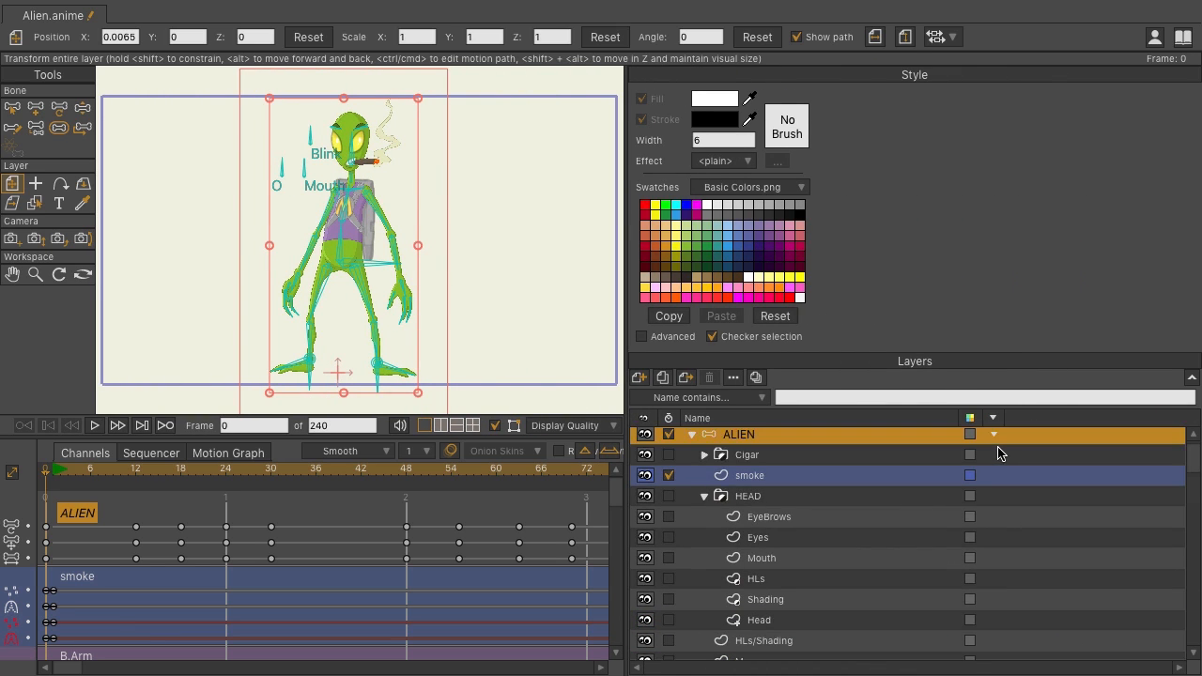
# Set the ALIEN layer's colour to Green so its timeline channels turn green
pyautogui.click(993, 418)
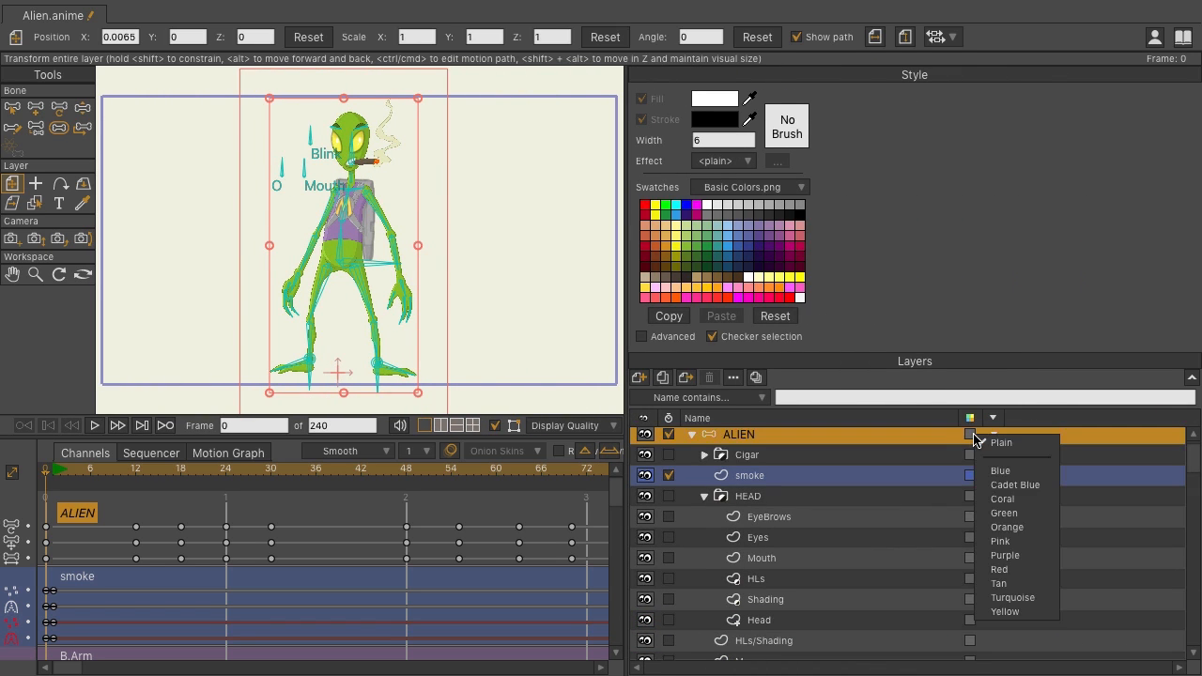
pyautogui.click(1003, 513)
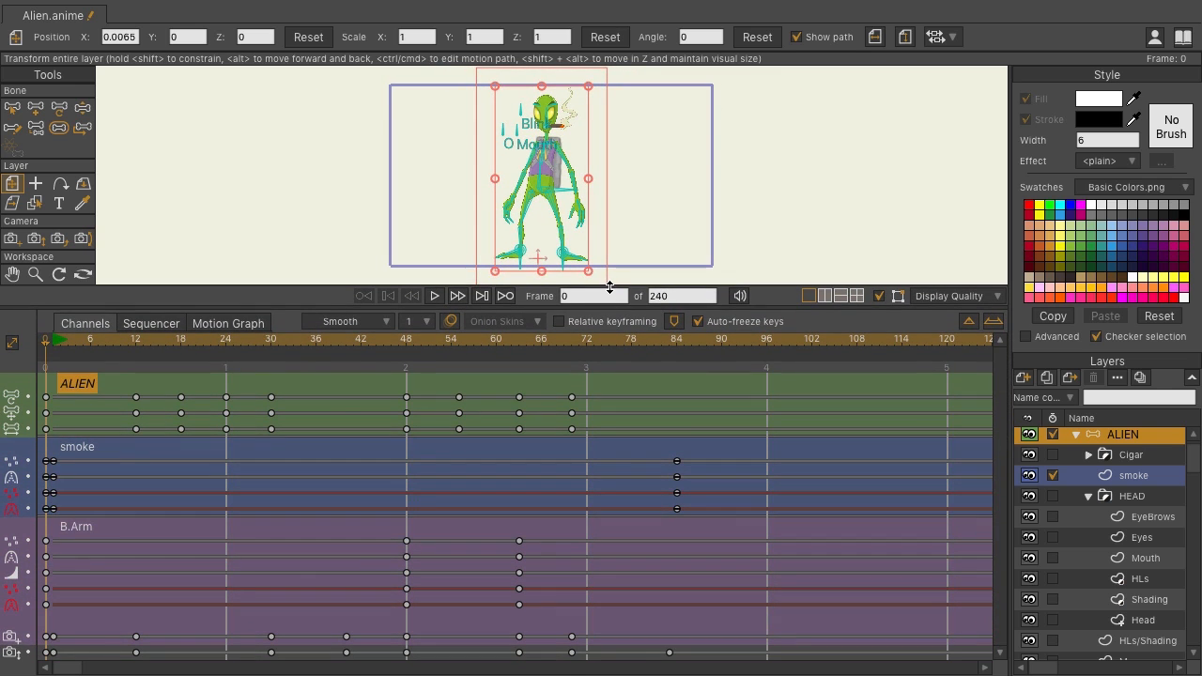
pyautogui.moveTo(155, 379)
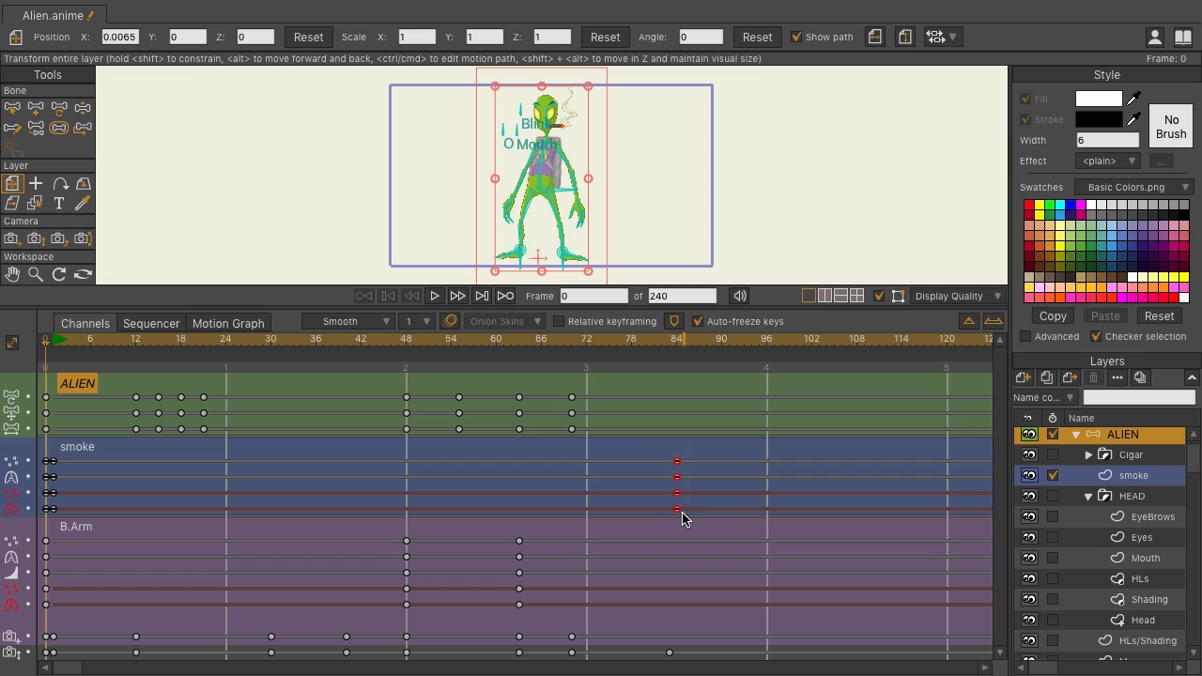
pyautogui.moveTo(676, 493); pyautogui.dragTo(300, 493)
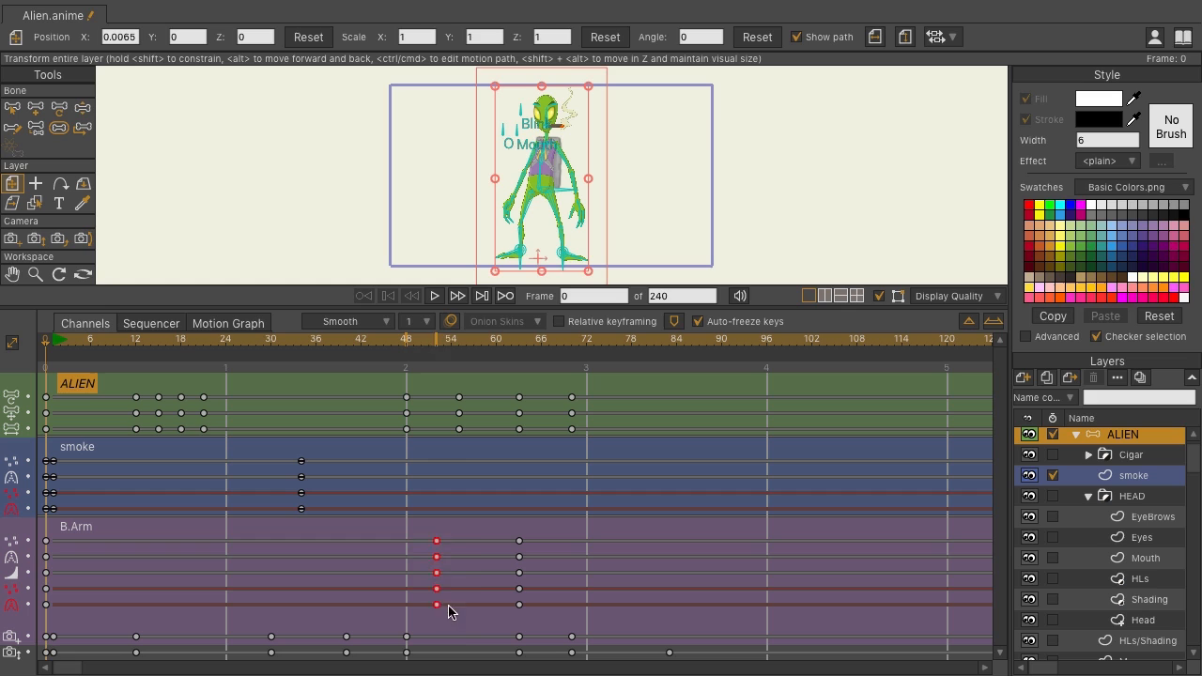
pyautogui.moveTo(436, 573); pyautogui.dragTo(519, 573)
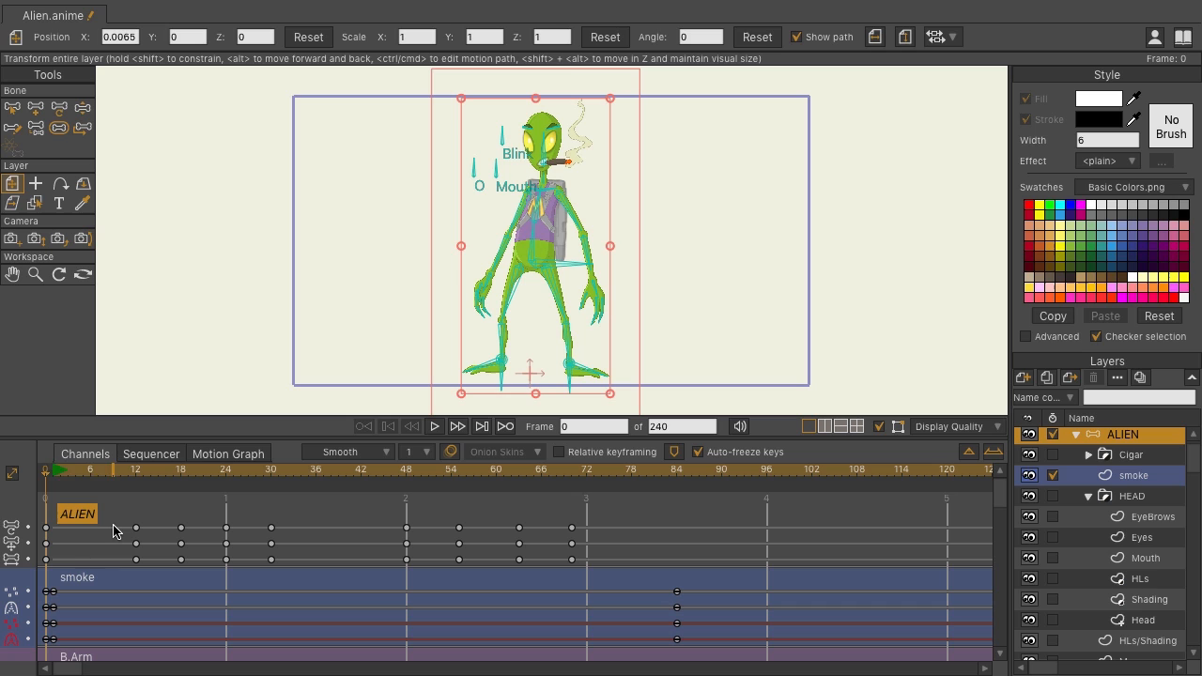
pyautogui.moveTo(14, 545)
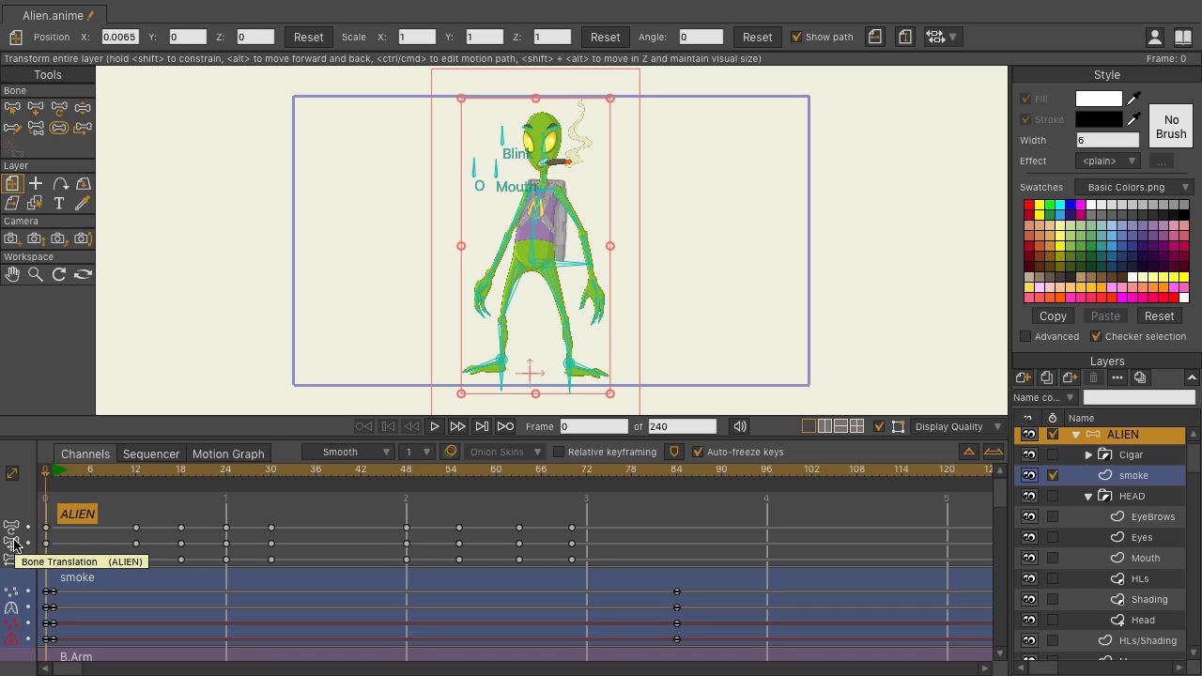
pyautogui.rightClick(14, 526)
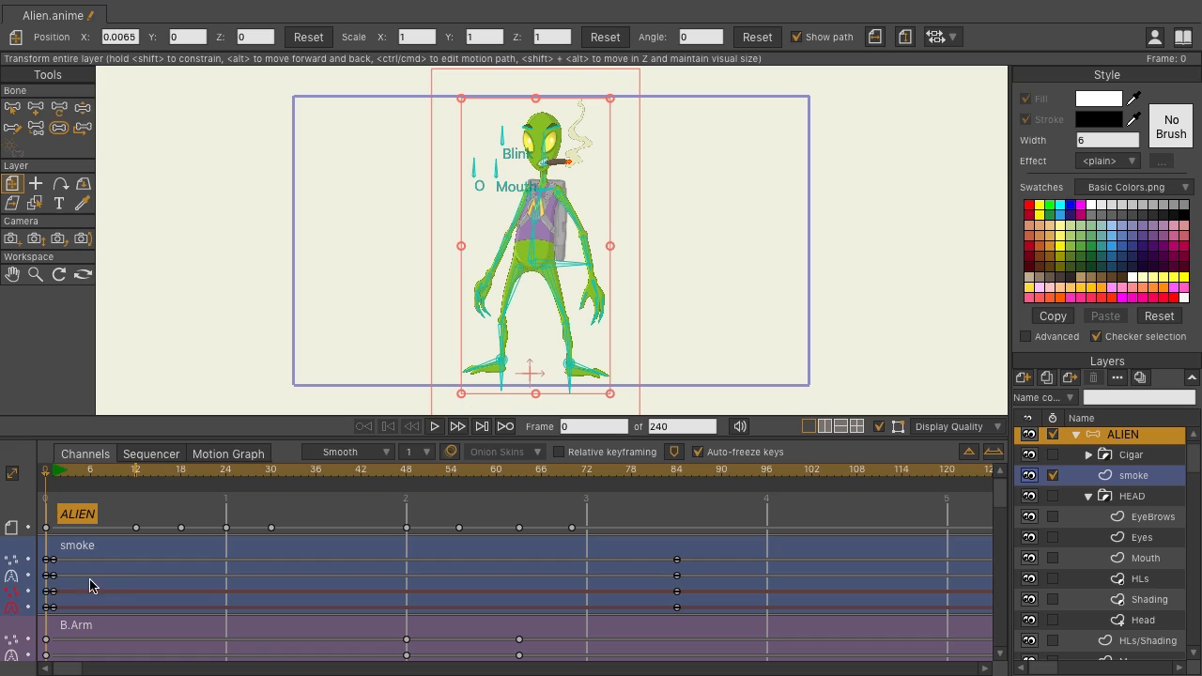
pyautogui.rightClick(91, 584)
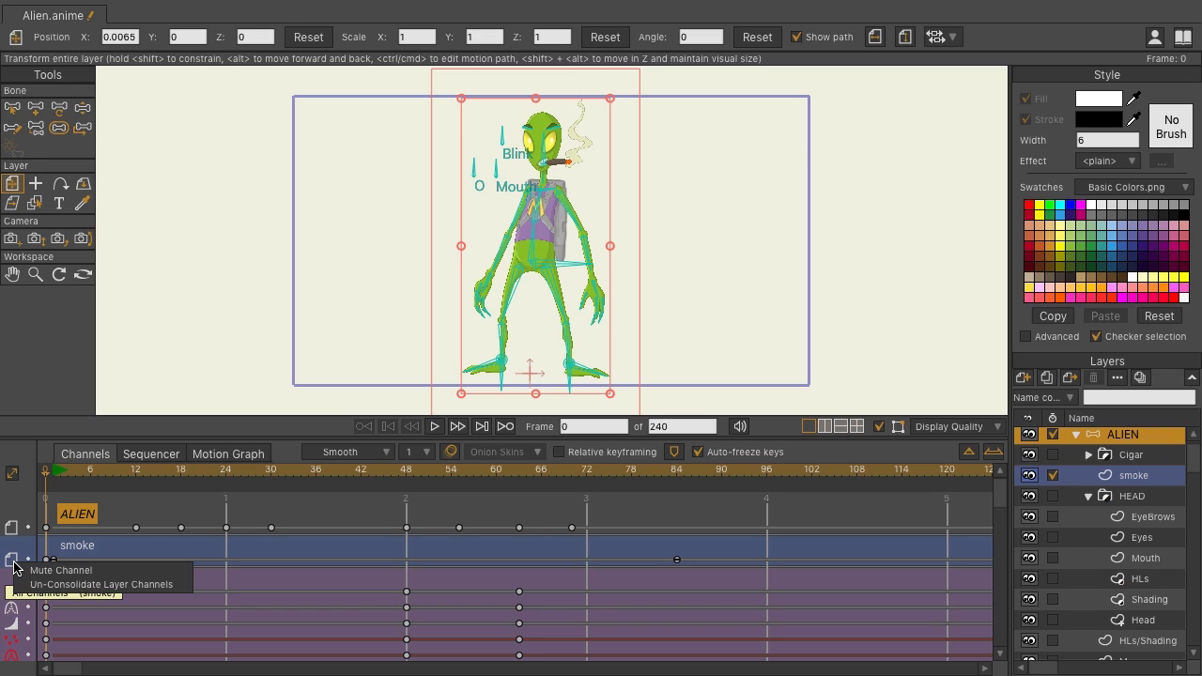
pyautogui.moveTo(66, 583)
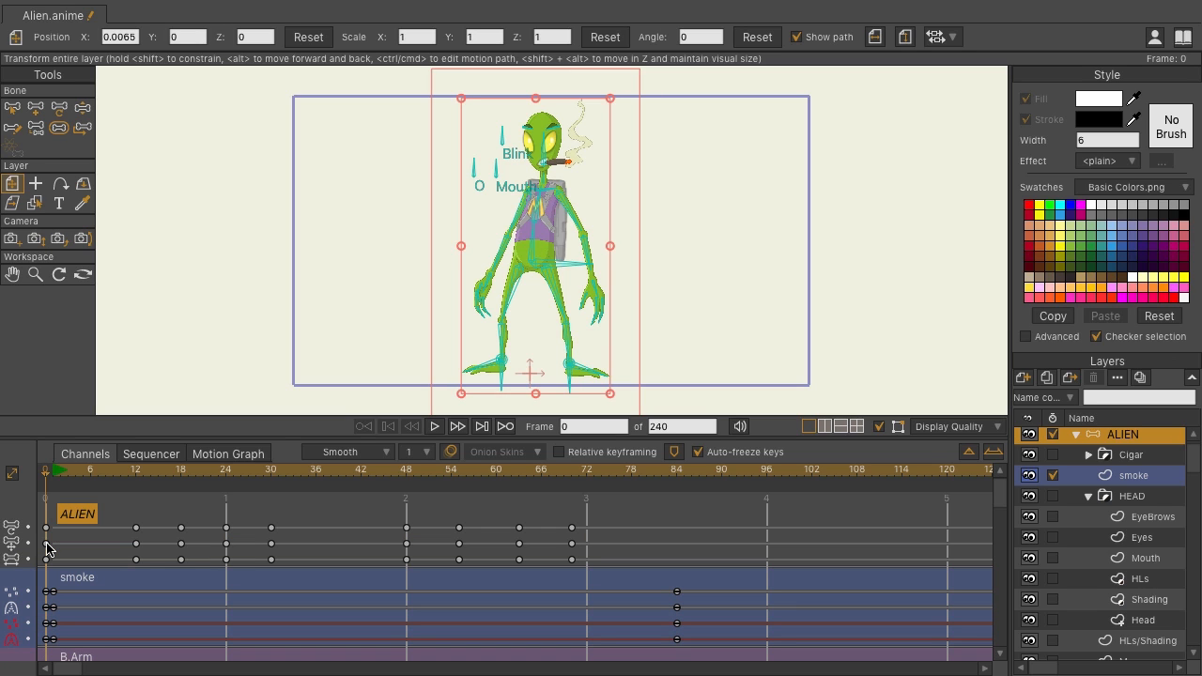
pyautogui.moveTo(91, 539)
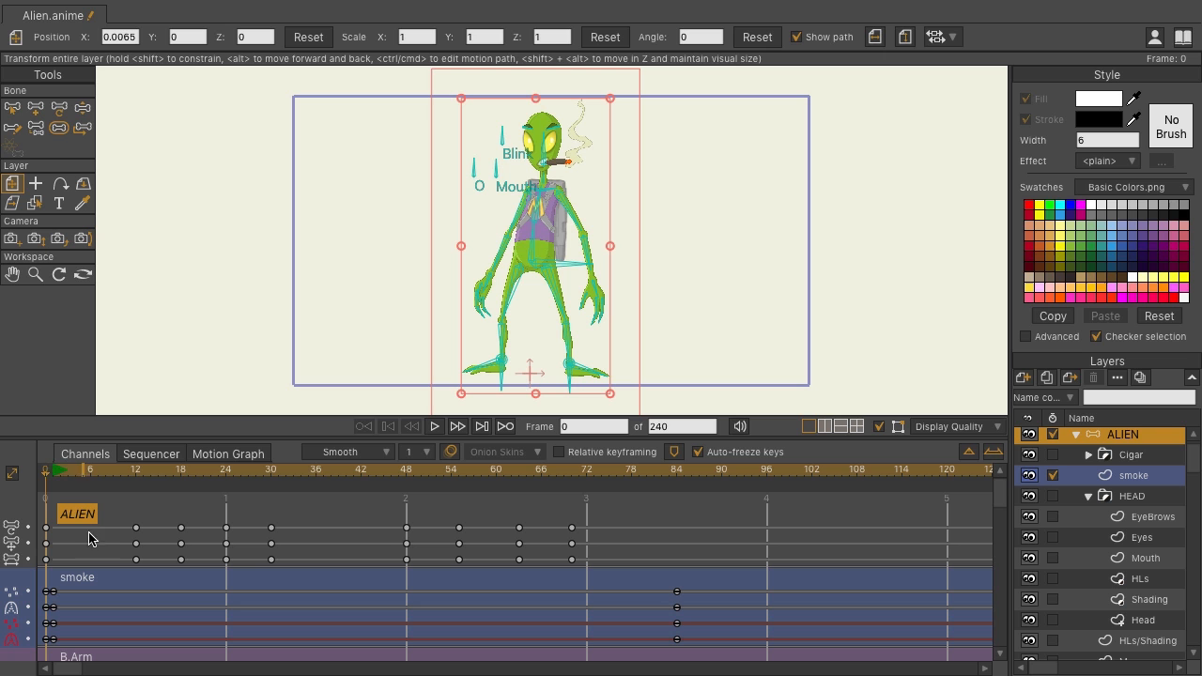
pyautogui.click(434, 426)
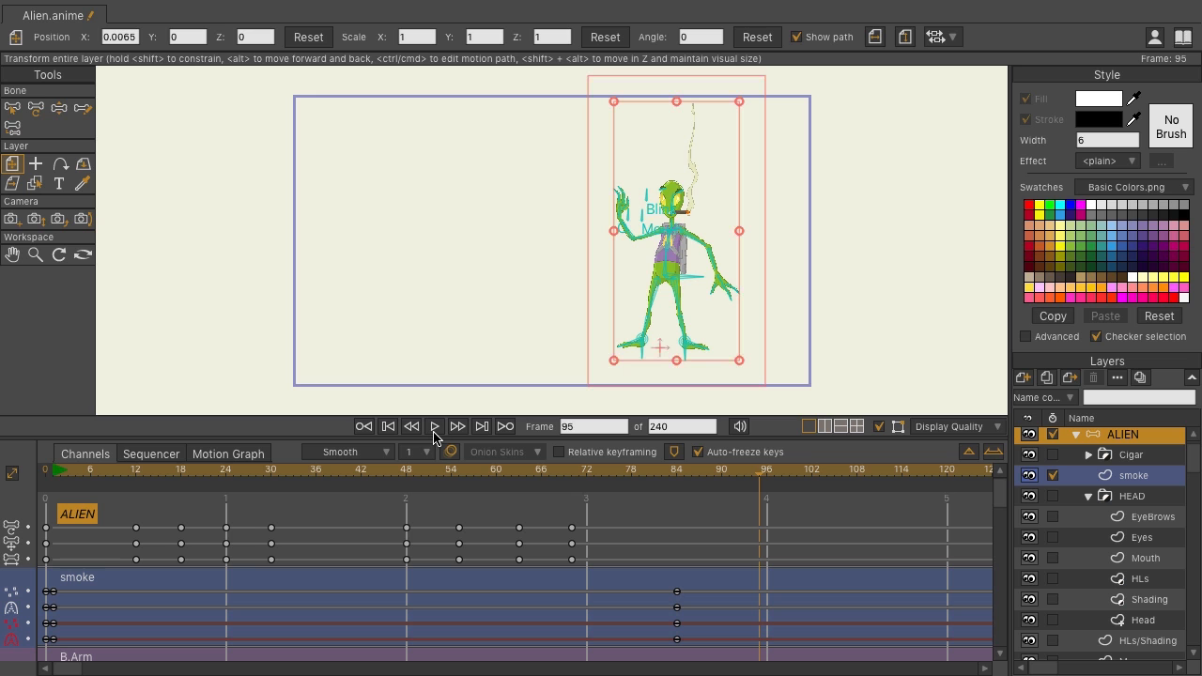
pyautogui.click(531, 475)
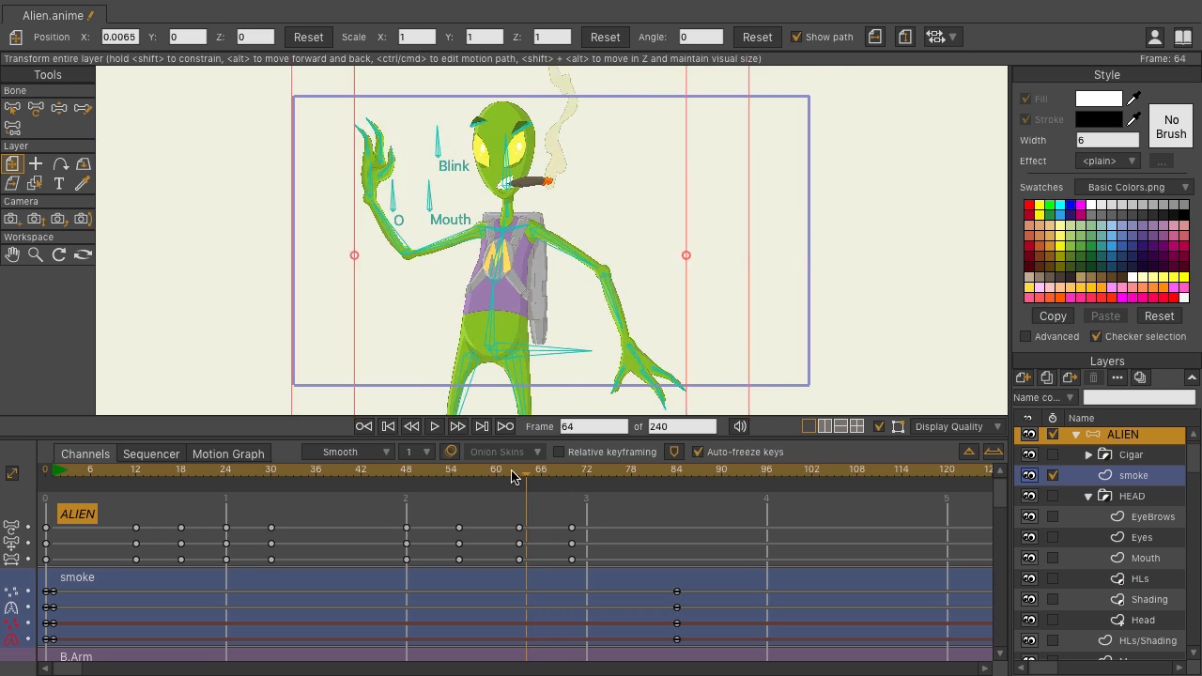
pyautogui.click(360, 469)
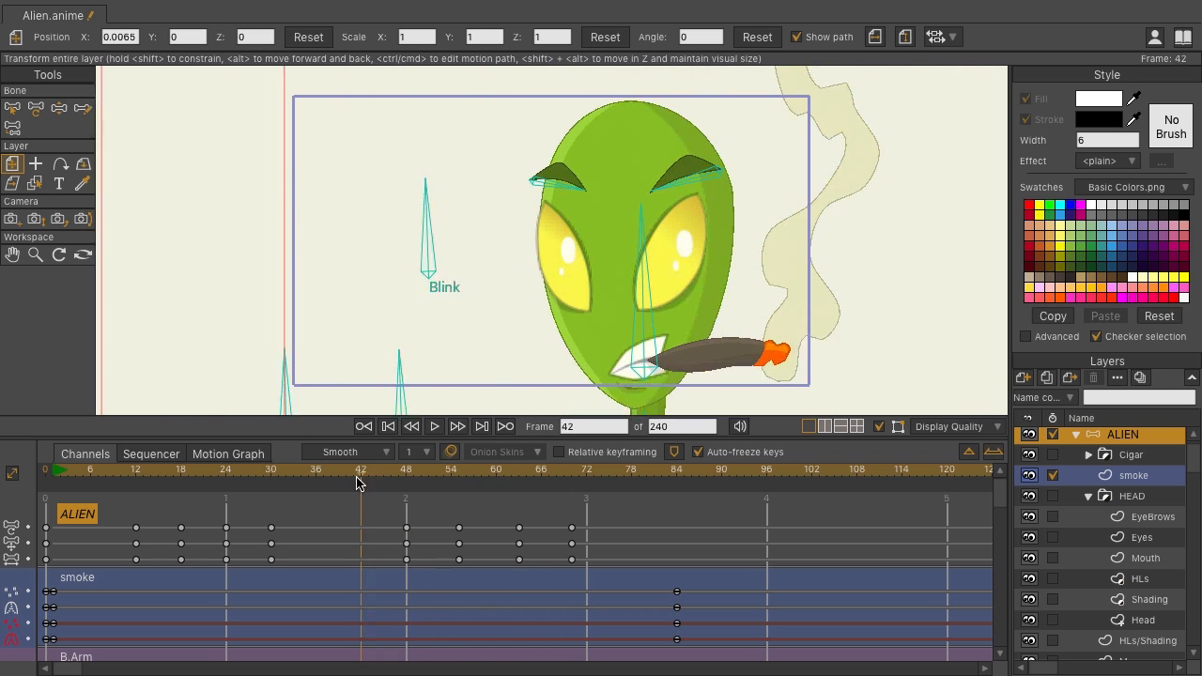
pyautogui.click(294, 474)
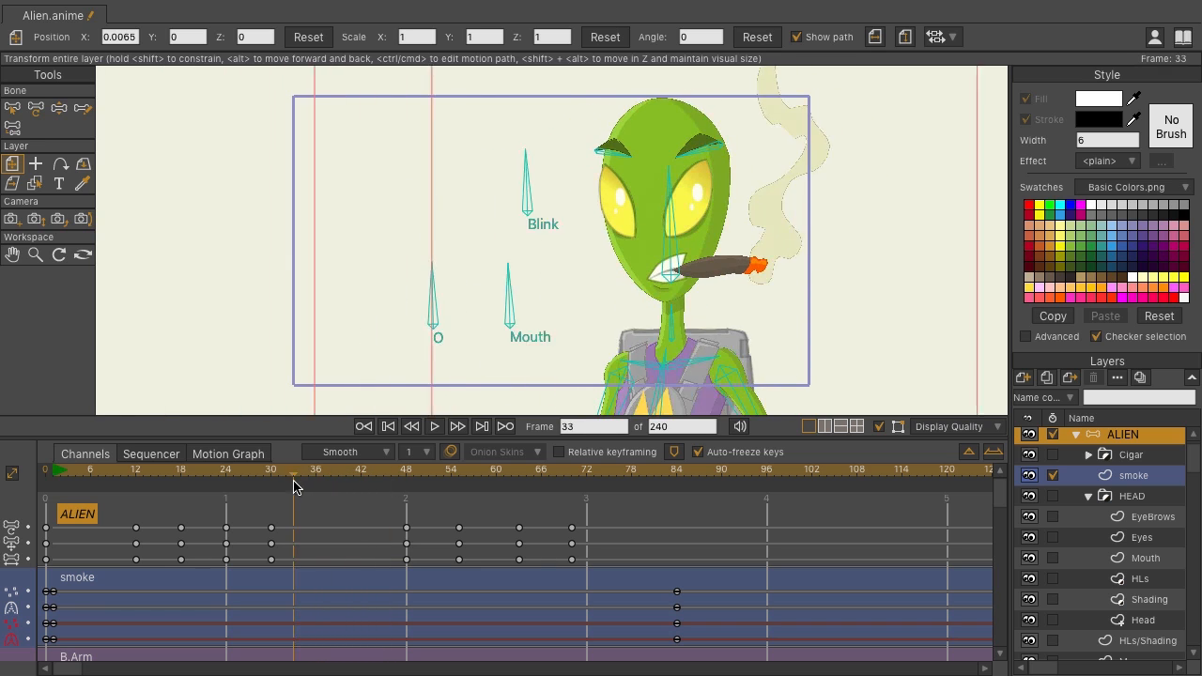
pyautogui.click(271, 469)
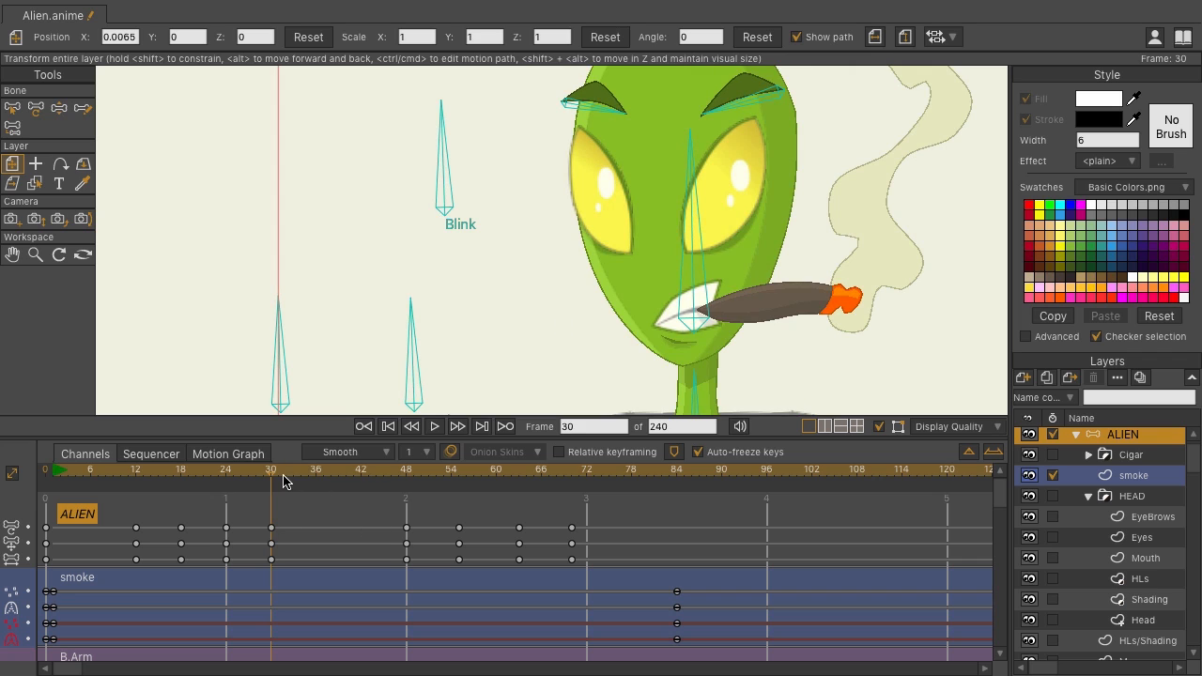
pyautogui.click(301, 479)
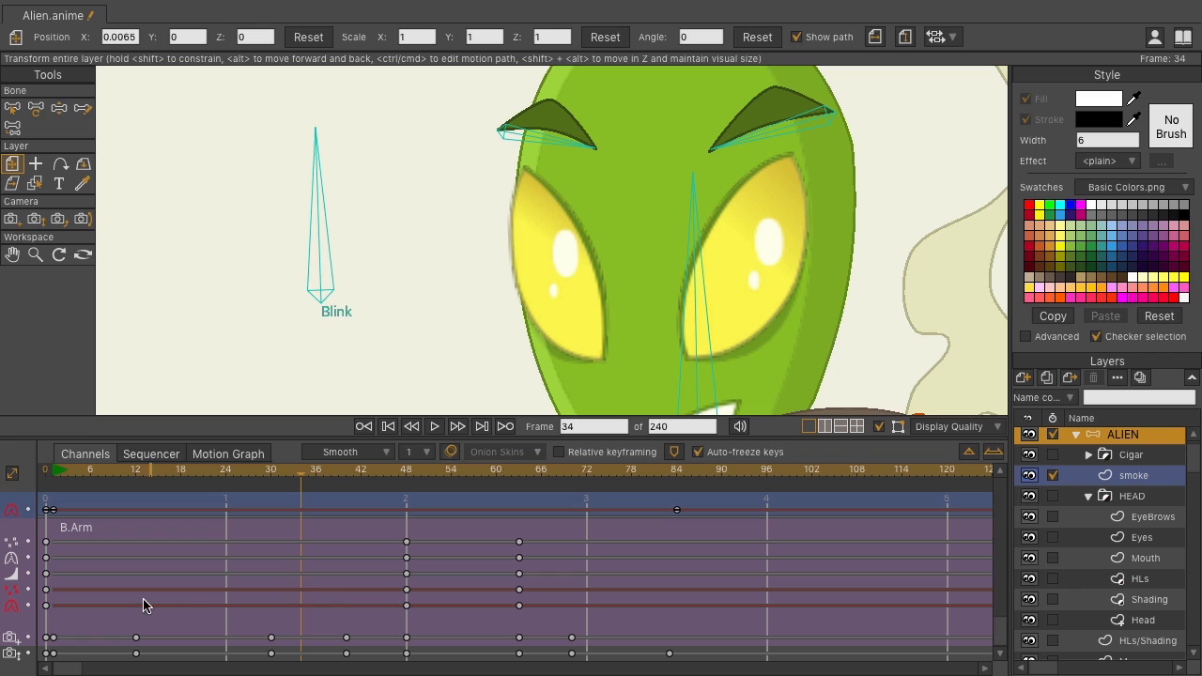
pyautogui.moveTo(28, 643)
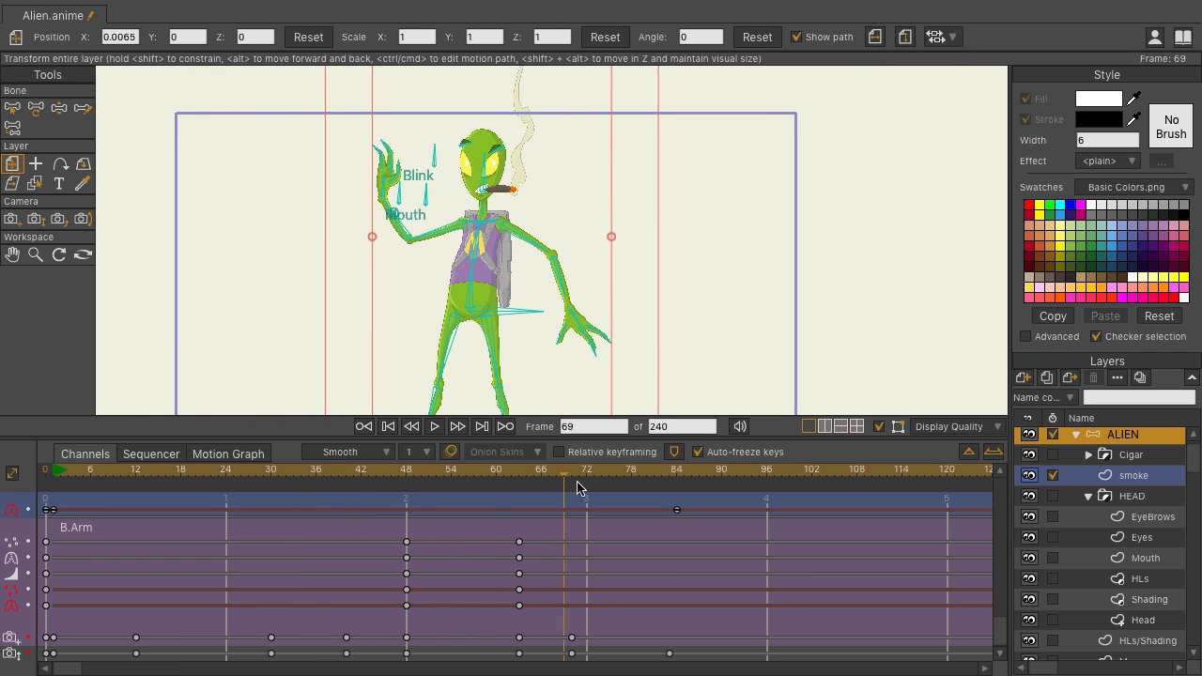
# Scrub the timeline ruler to frame 33 and back to check the muted camera shot
pyautogui.click(292, 470)
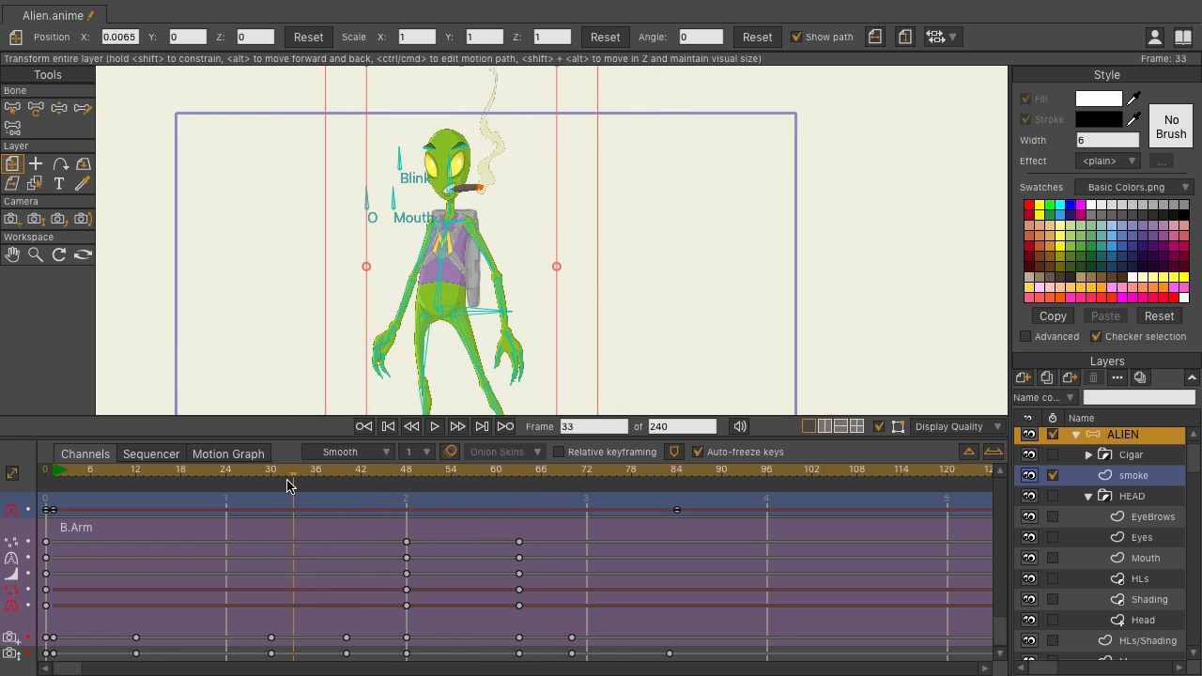
pyautogui.click(178, 469)
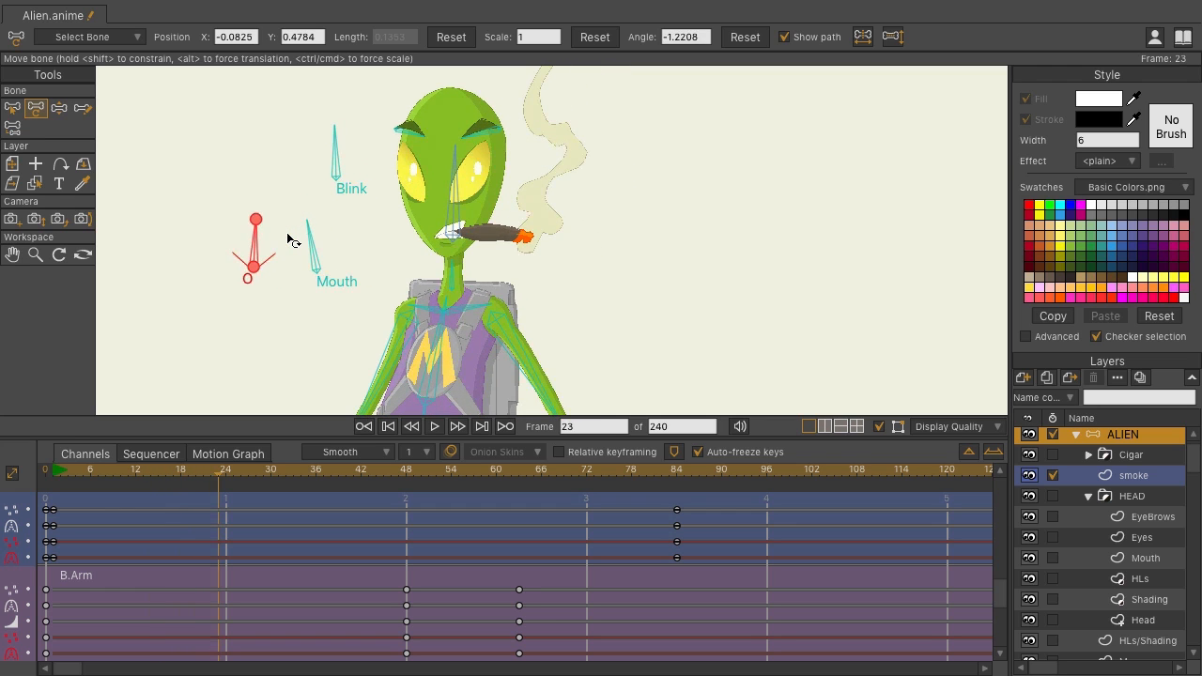
# Rotate the O mouth-dial bone at frame 23, then return to frame 12
pyautogui.moveTo(256, 219); pyautogui.dragTo(275, 224)
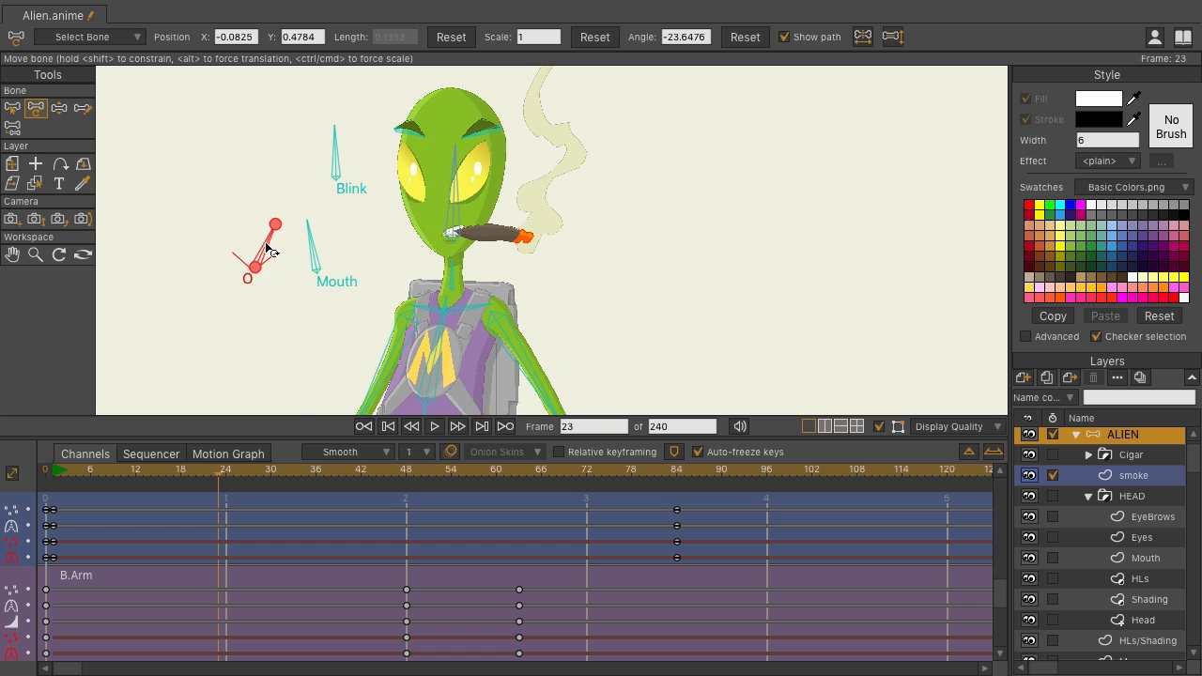
pyautogui.click(136, 470)
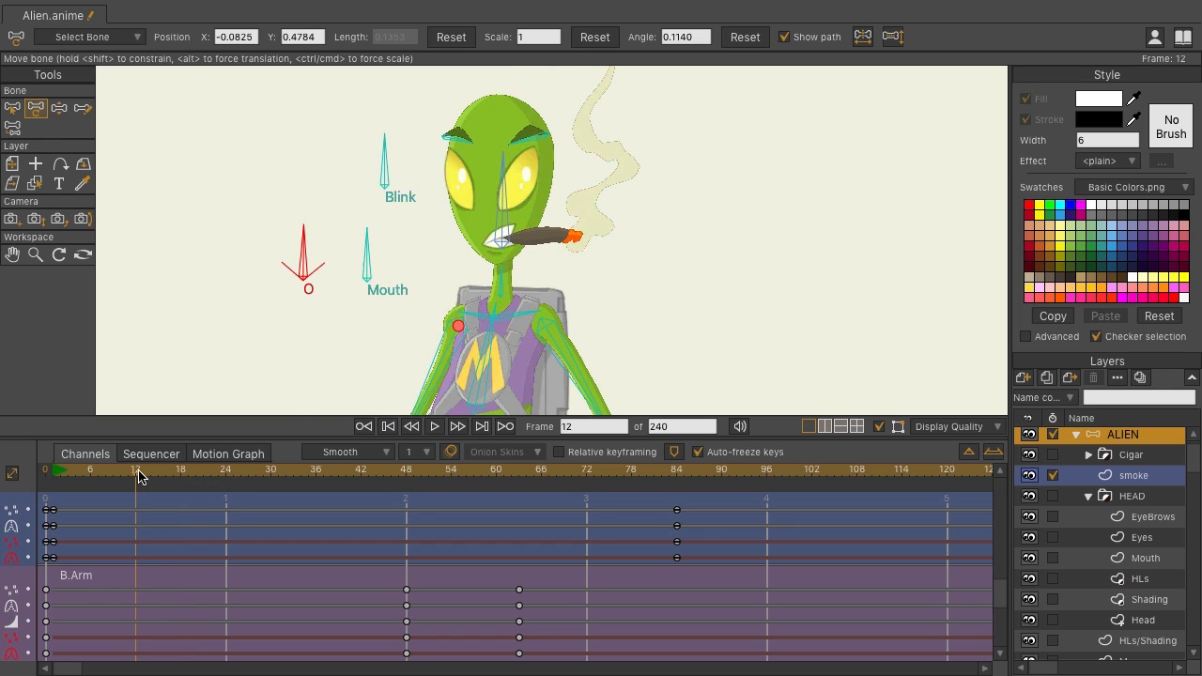